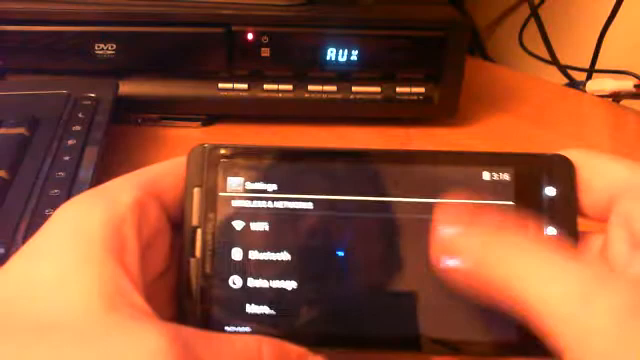
pyautogui.scroll(-3)
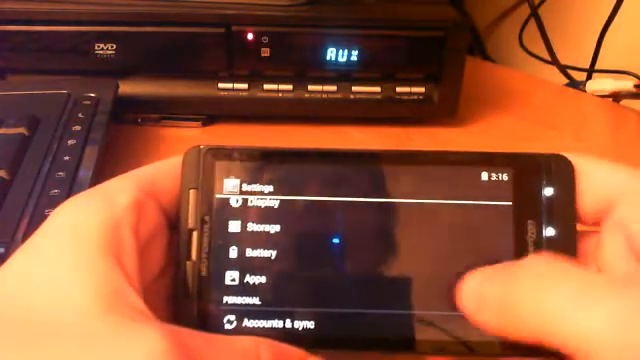